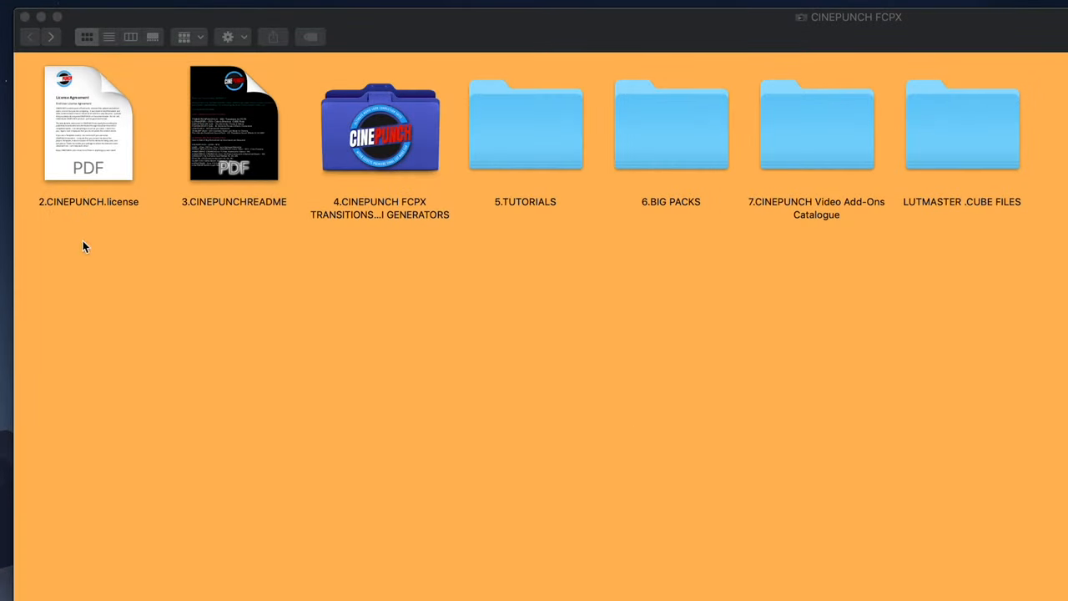
mouse_move(324, 164)
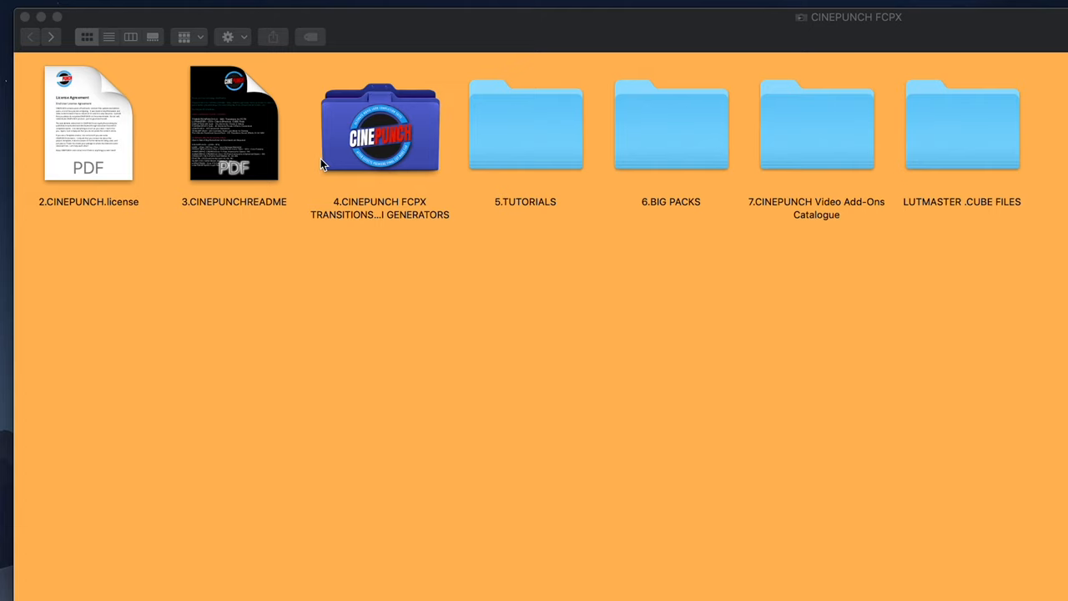
- Open the CINEPUNCH transitions folder, view the FILMMAKER VFX download document, and add its Toolkit folder
double_click(379, 129)
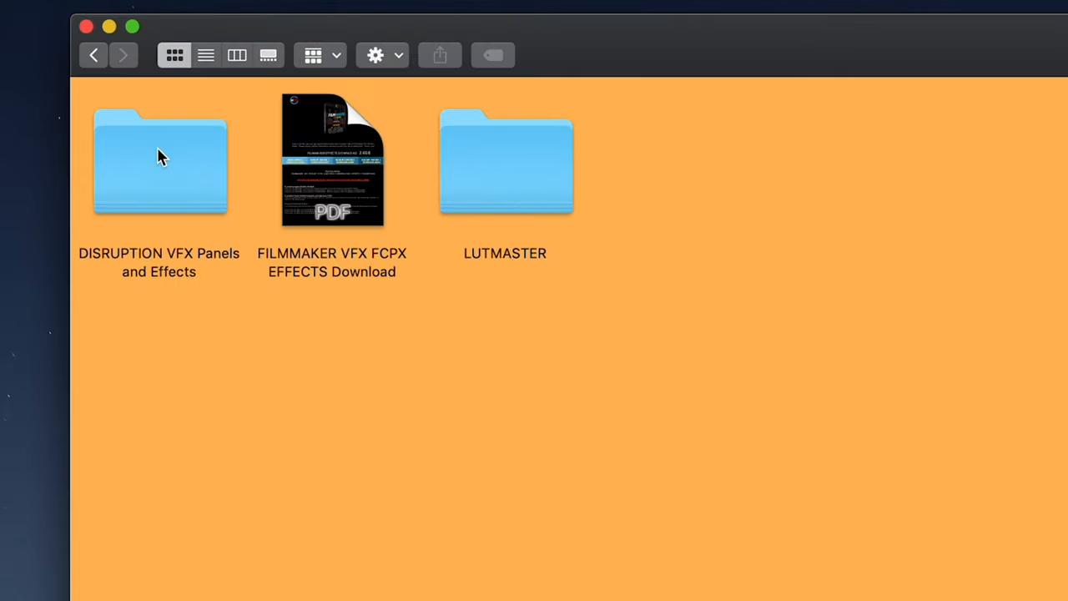
click(332, 162)
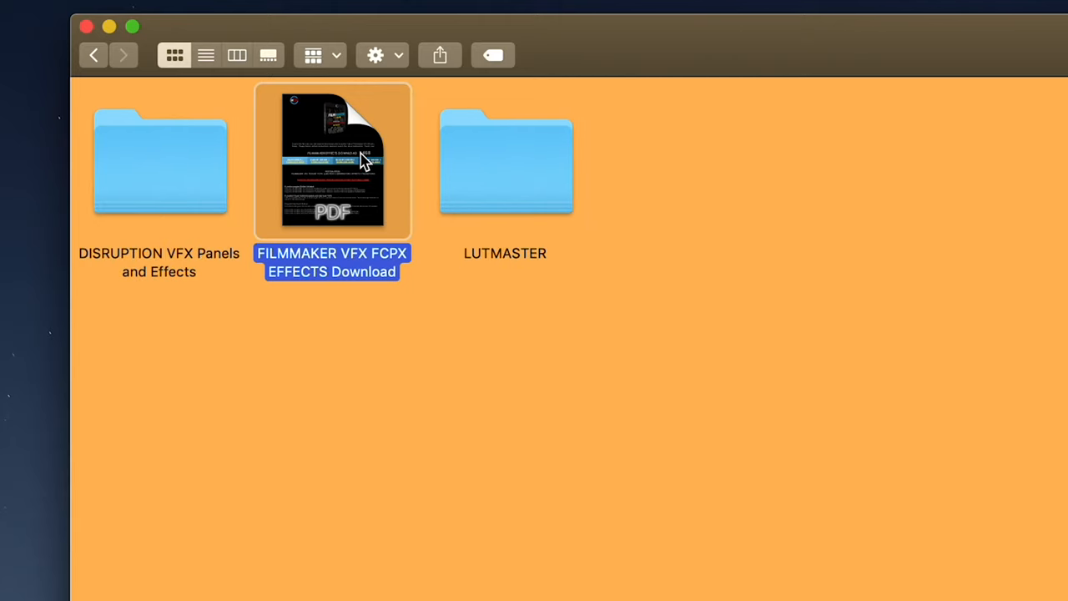
double_click(333, 160)
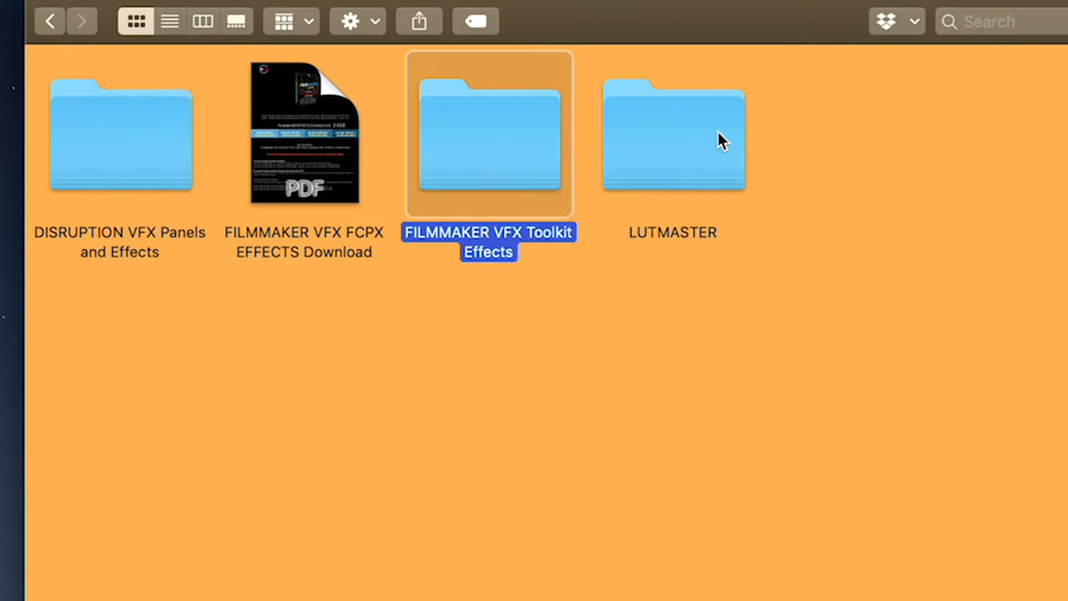
click(673, 134)
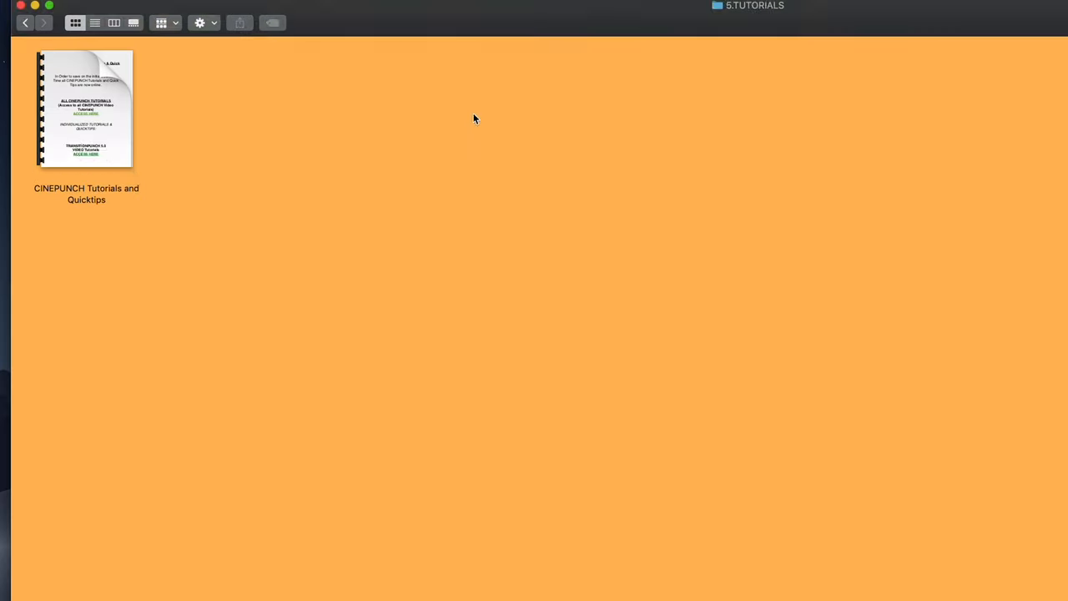
- Select the Tutorials and Quicktips document, then go back to the CINEPUNCH FCPX folder
click(86, 108)
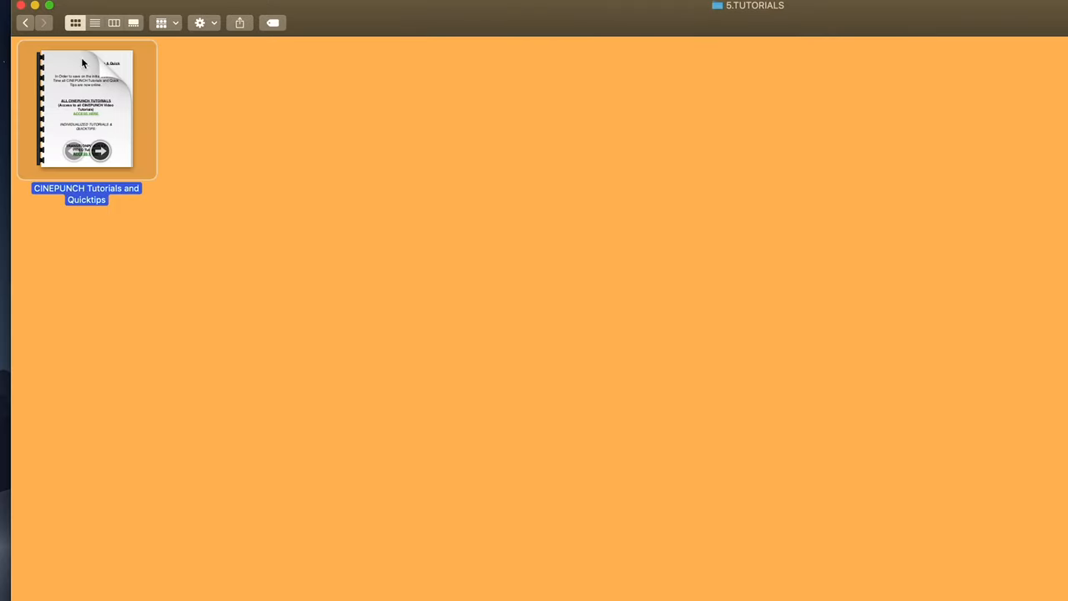
click(25, 22)
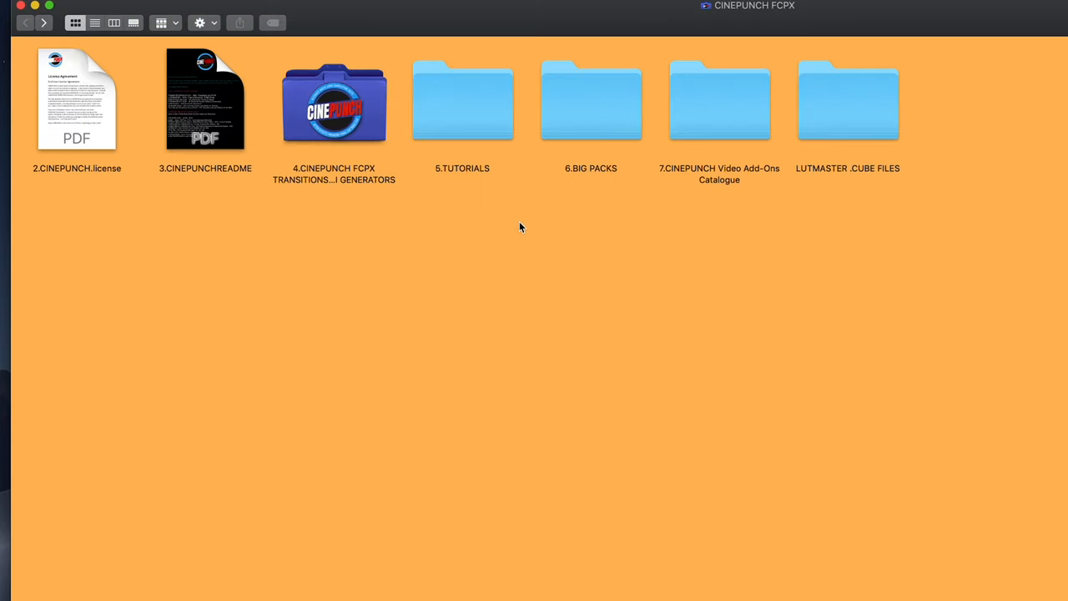
mouse_move(590, 116)
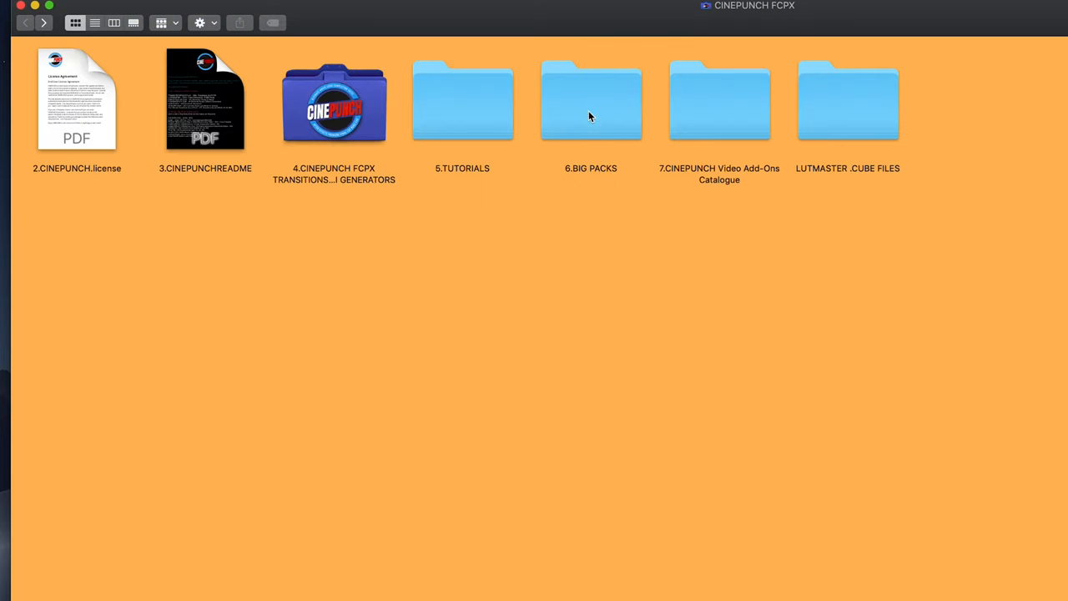
- Open 6.BIG PACKS, preview the BIG PACKS (ALL) guide, and select the LIGHTDROPS 4K document
double_click(590, 101)
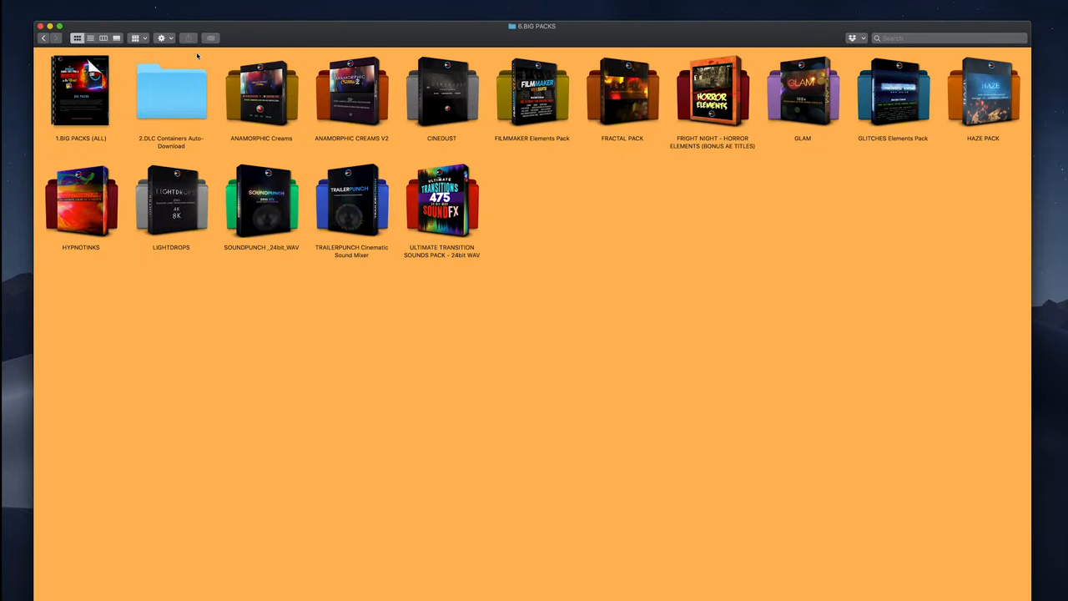
click(80, 92)
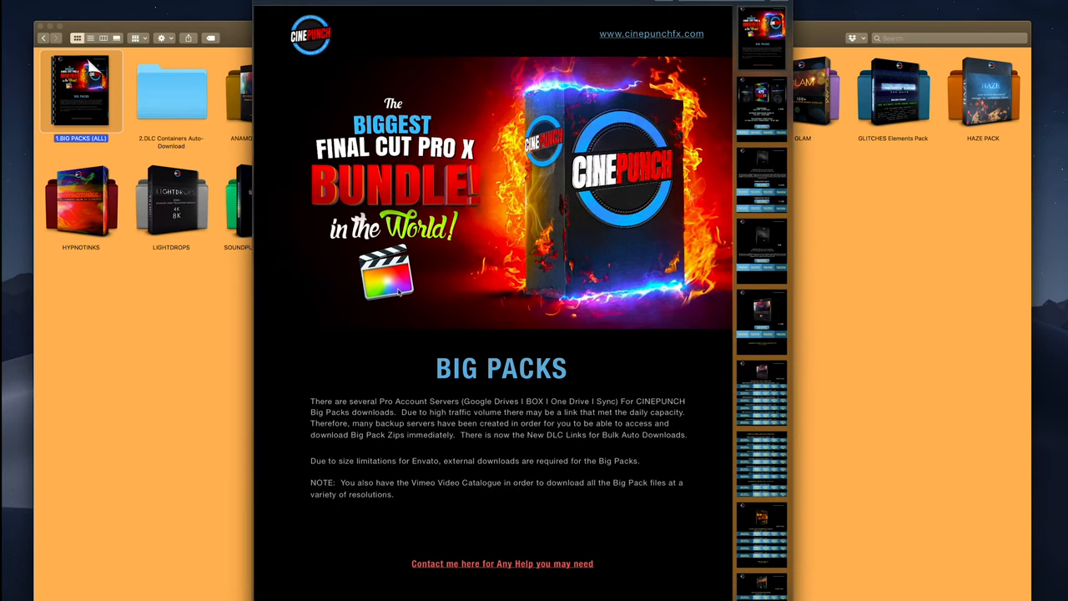
scroll(down, 3)
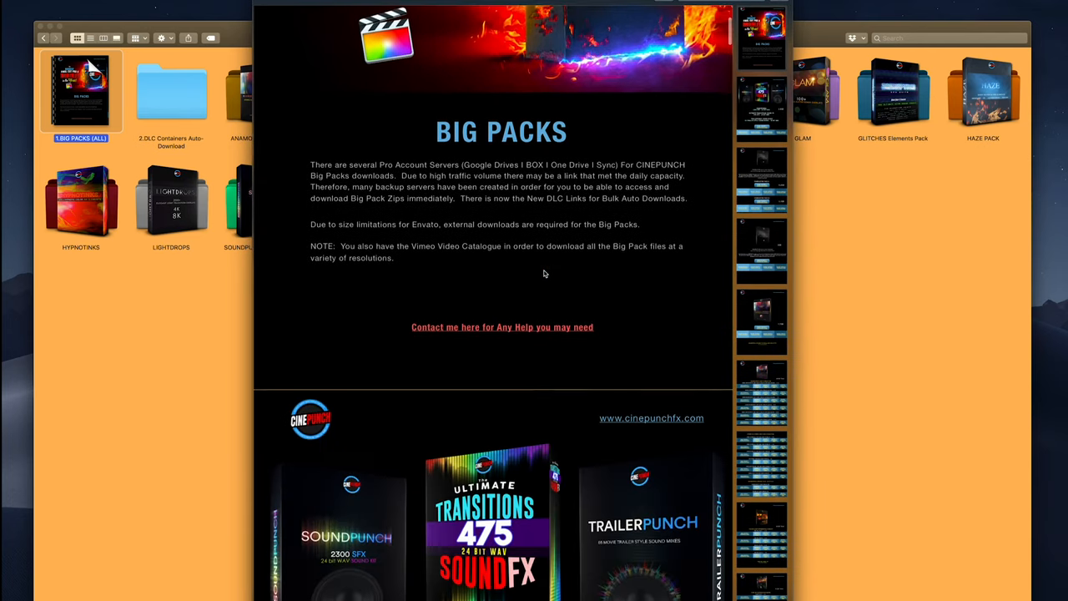
scroll(down, 3)
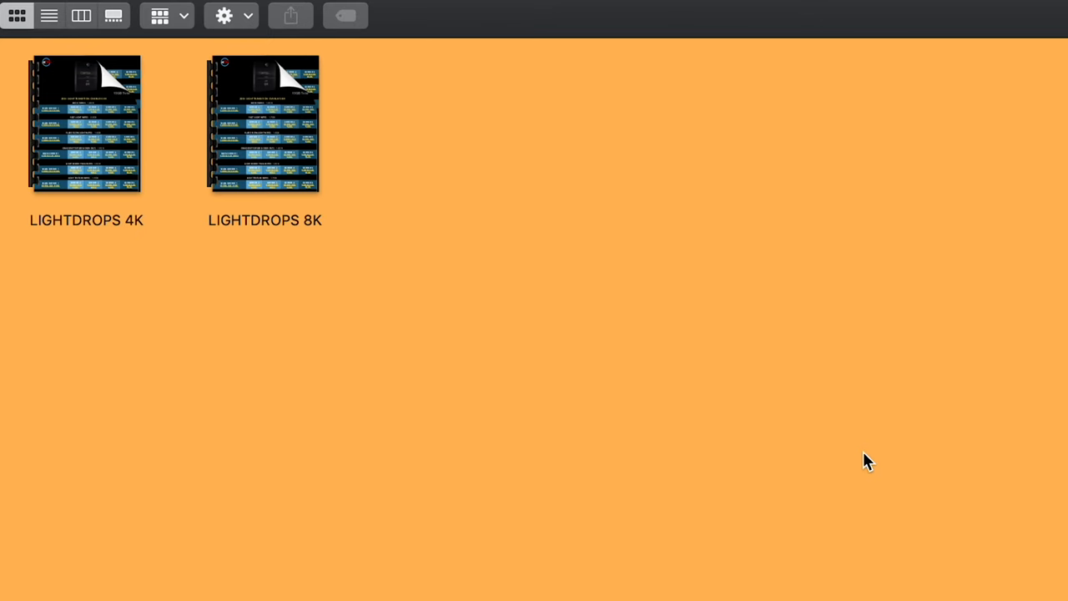
mouse_move(142, 111)
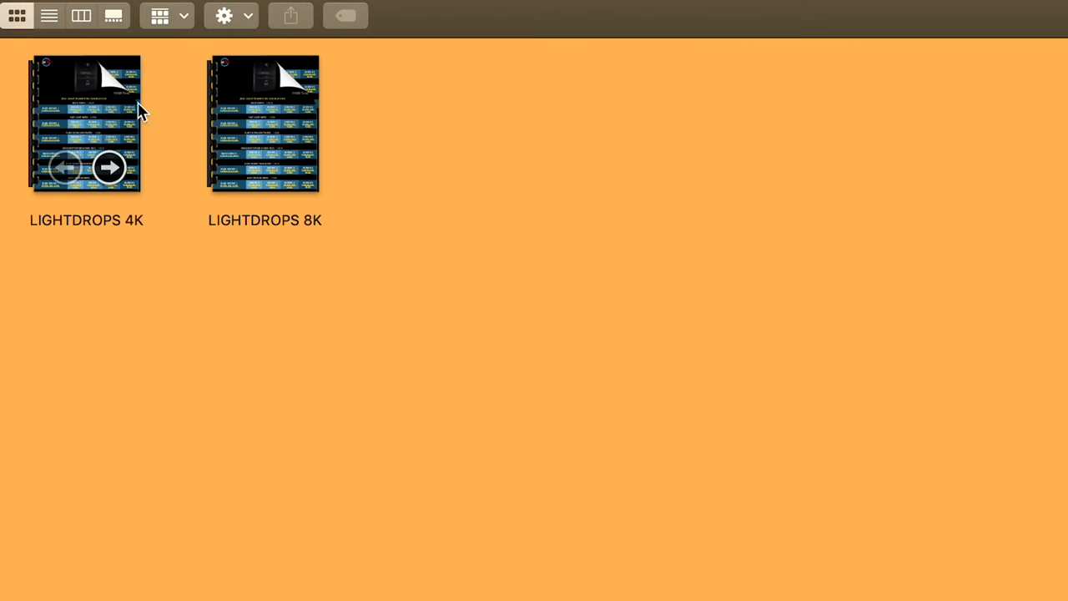
click(265, 124)
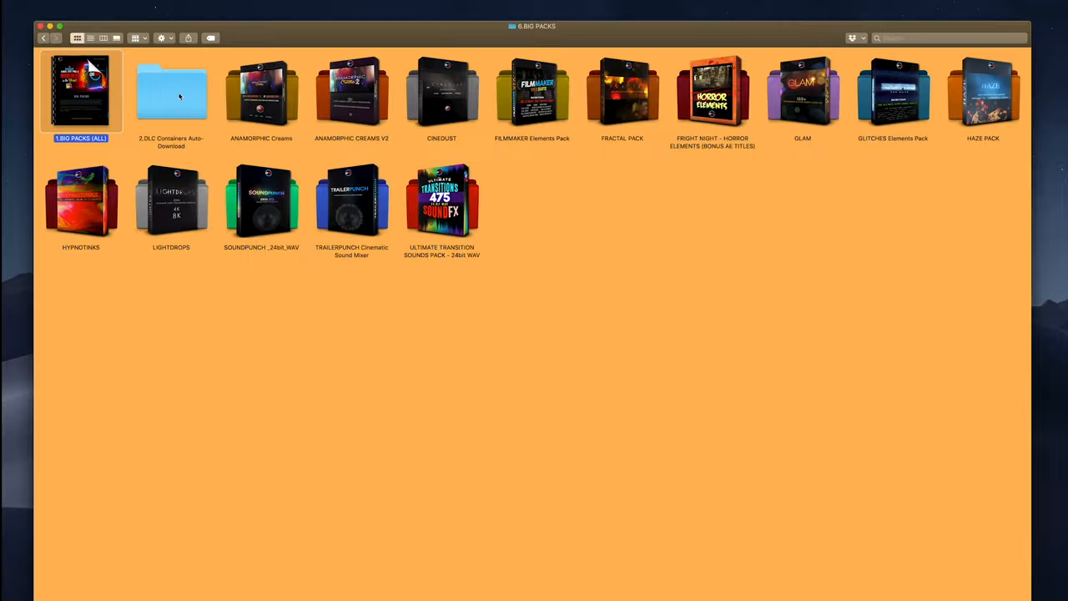
double_click(171, 90)
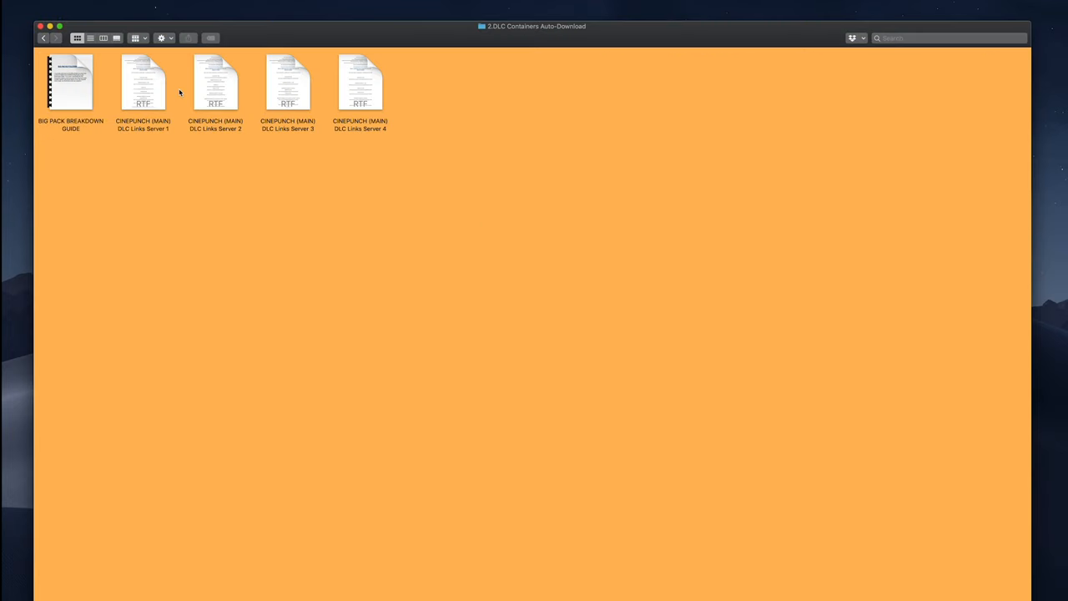
mouse_move(136, 77)
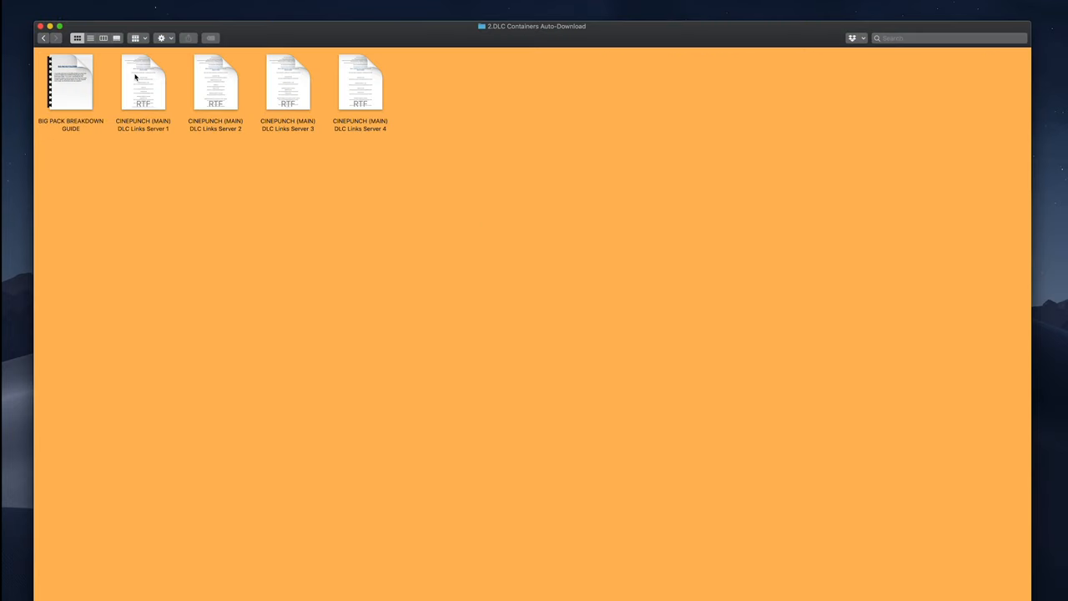
click(288, 82)
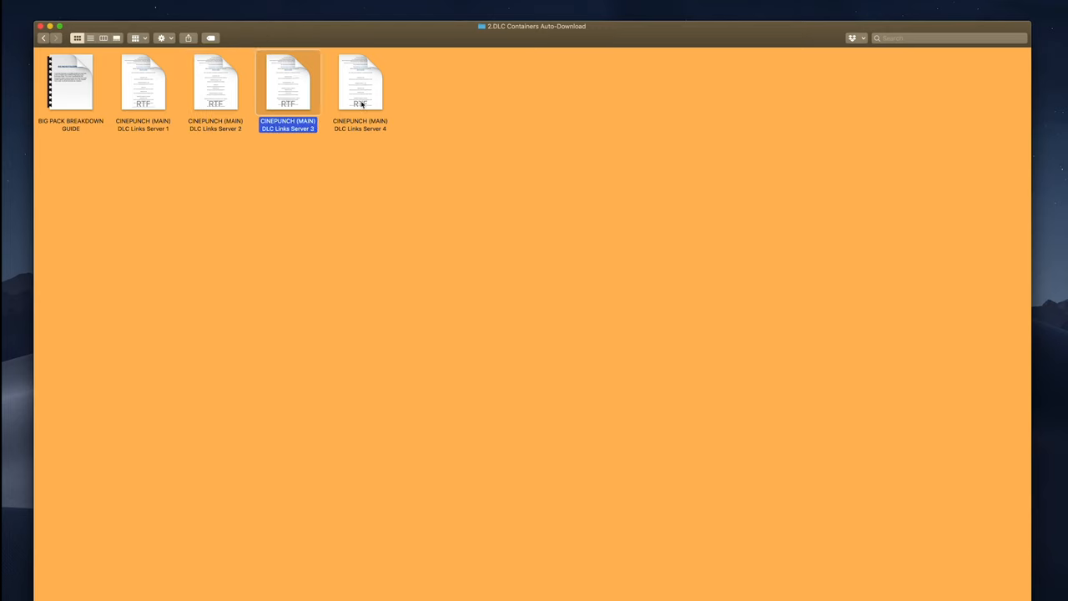
click(360, 92)
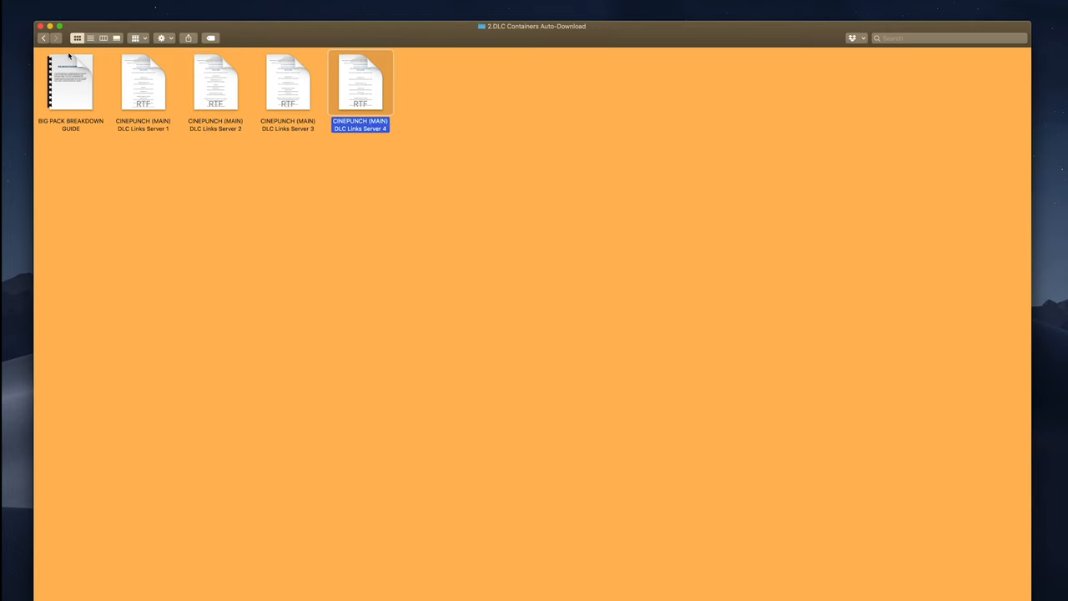
click(44, 38)
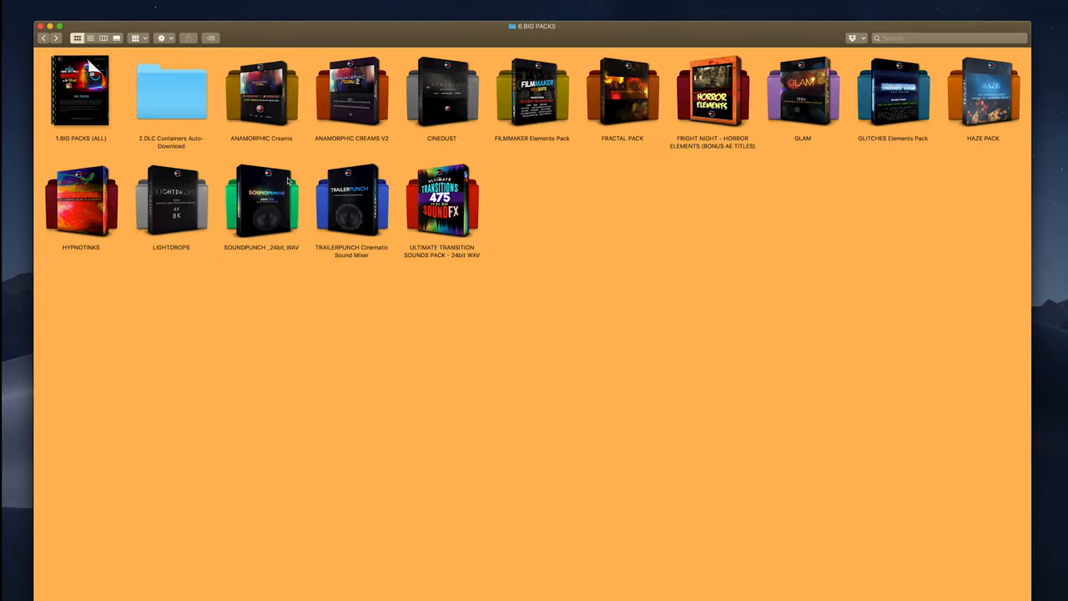
mouse_move(356, 99)
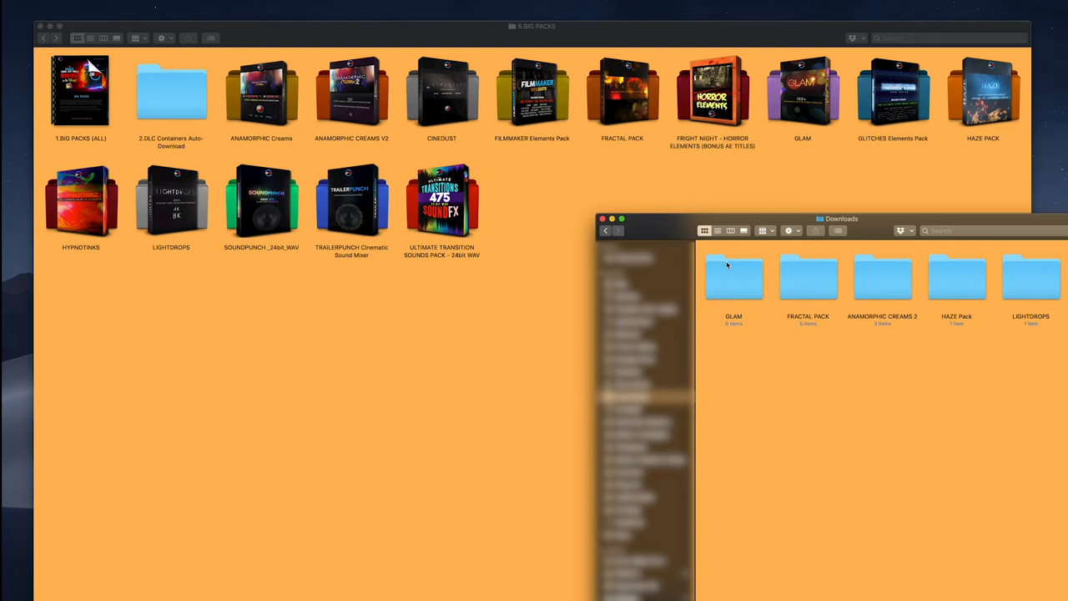
mouse_move(731, 275)
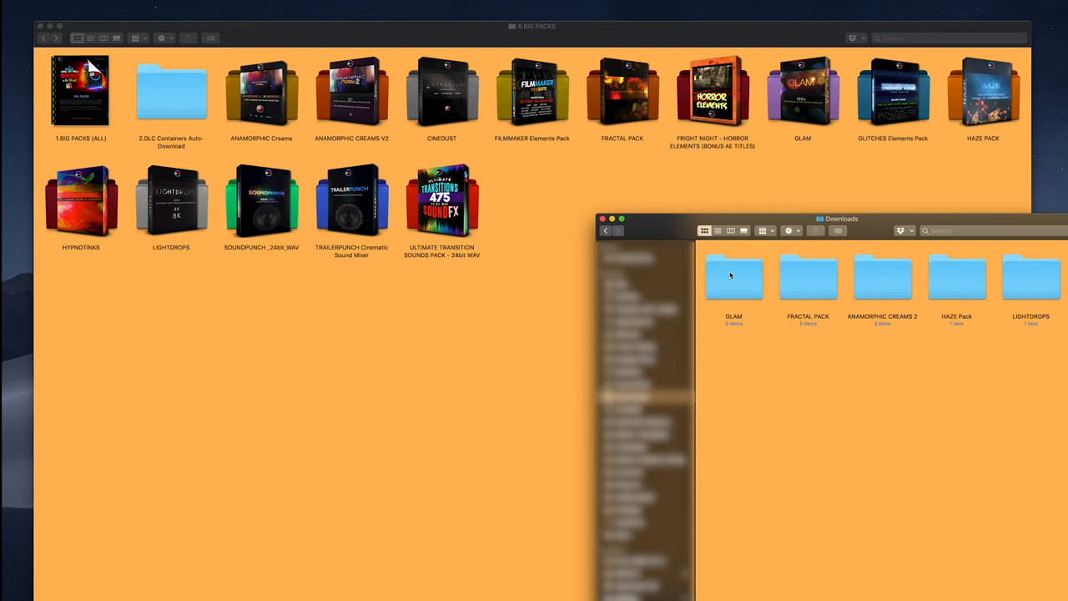
- Check the downloaded GLAM folder, then drag the downloaded packs into their matching 6.BIG PACKS folders
double_click(734, 275)
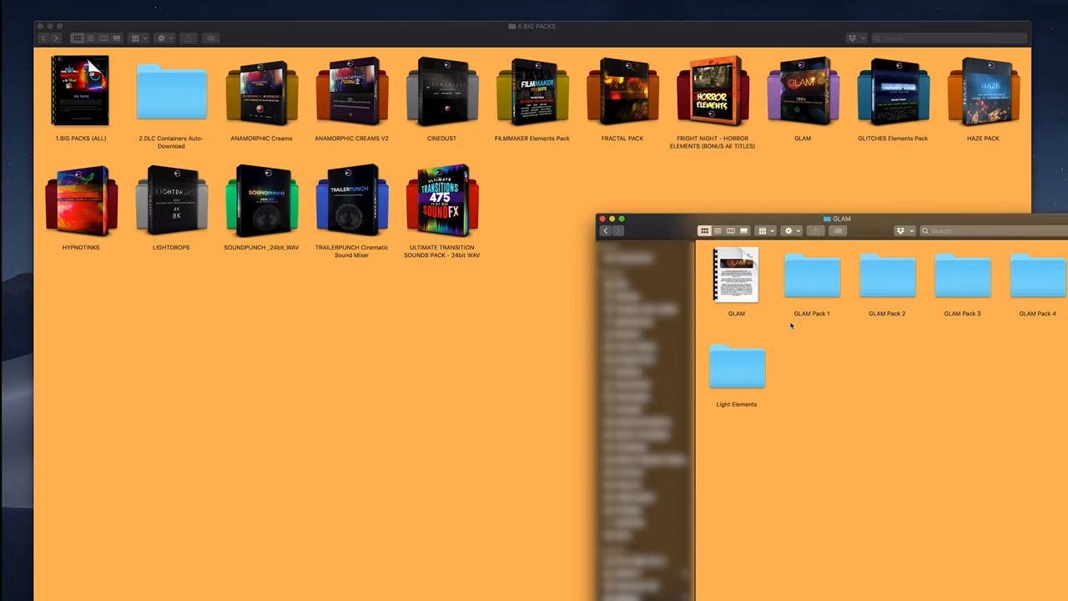
mouse_move(791, 325)
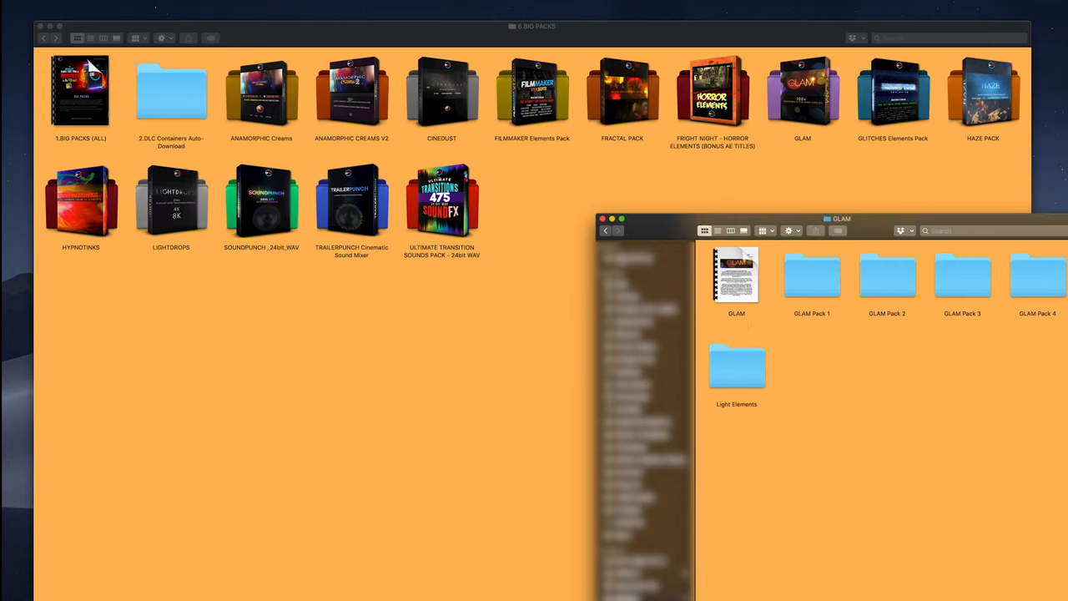
click(605, 230)
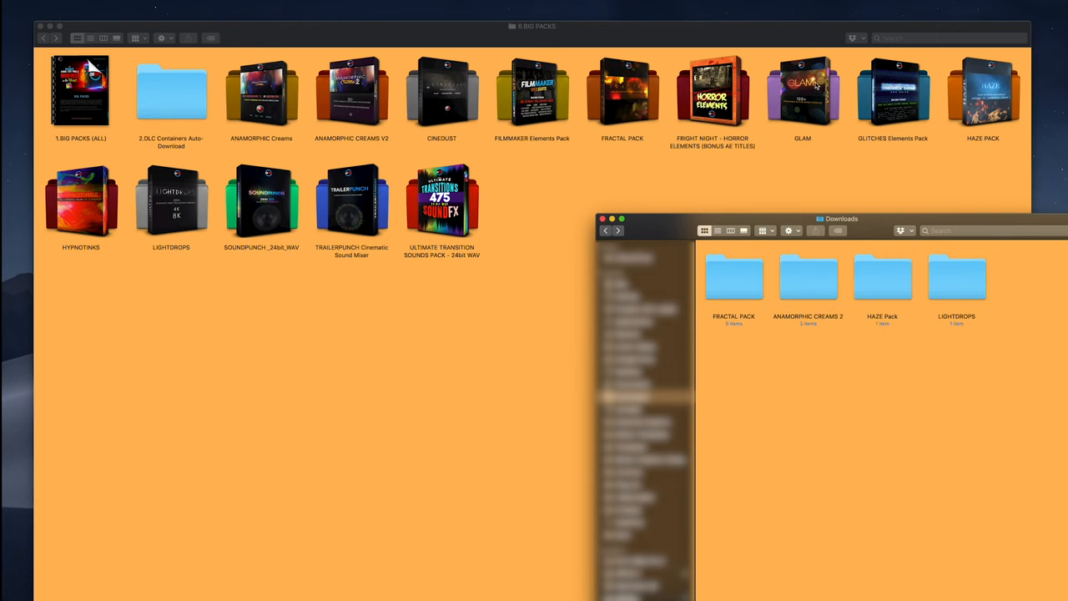
click(733, 277)
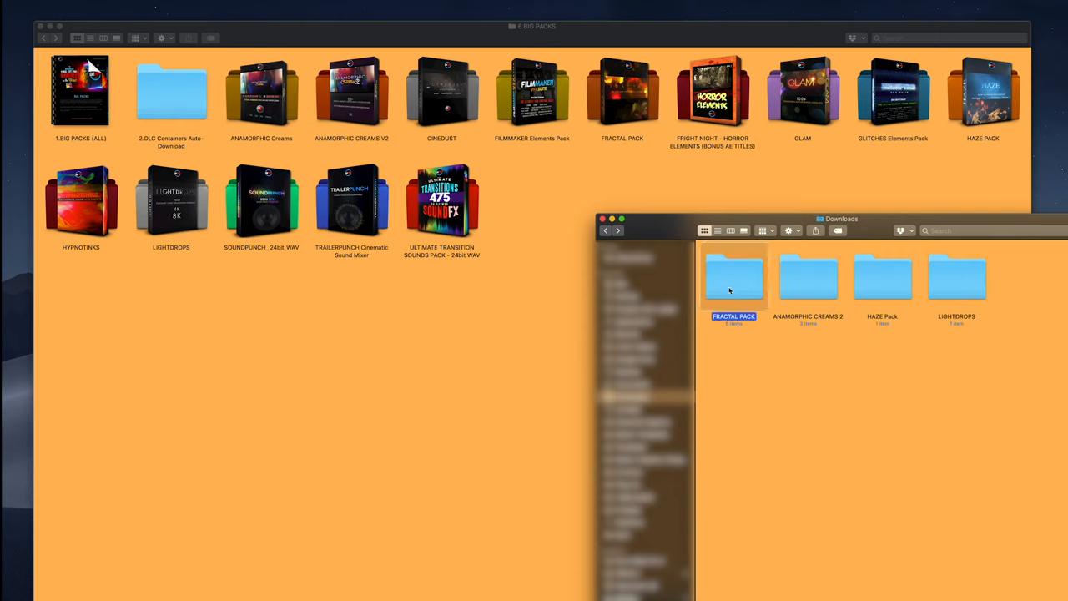
drag(734, 280, 684, 196)
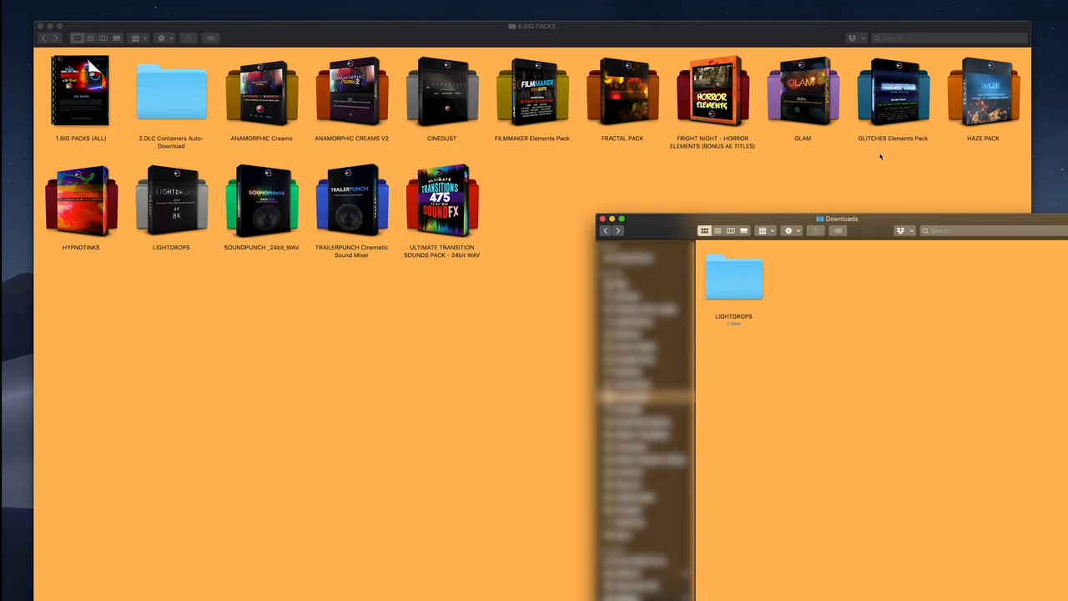
drag(734, 280, 366, 401)
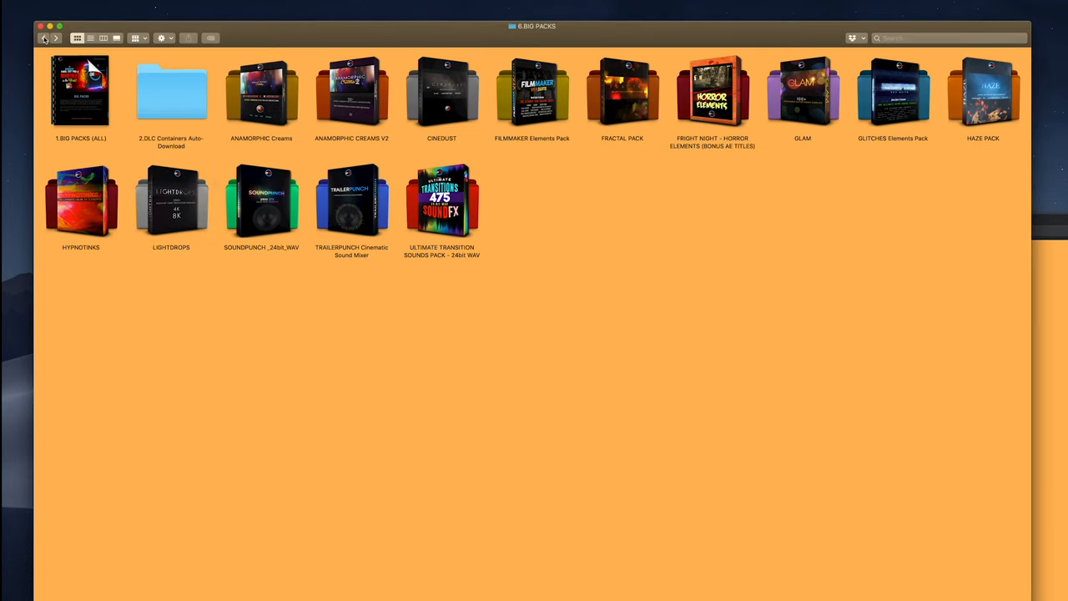
- Return to CINEPUNCH FCPX and open the 7.CINEPUNCH Video Add-Ons Catalogue LIGHTDROPS showcase
click(44, 37)
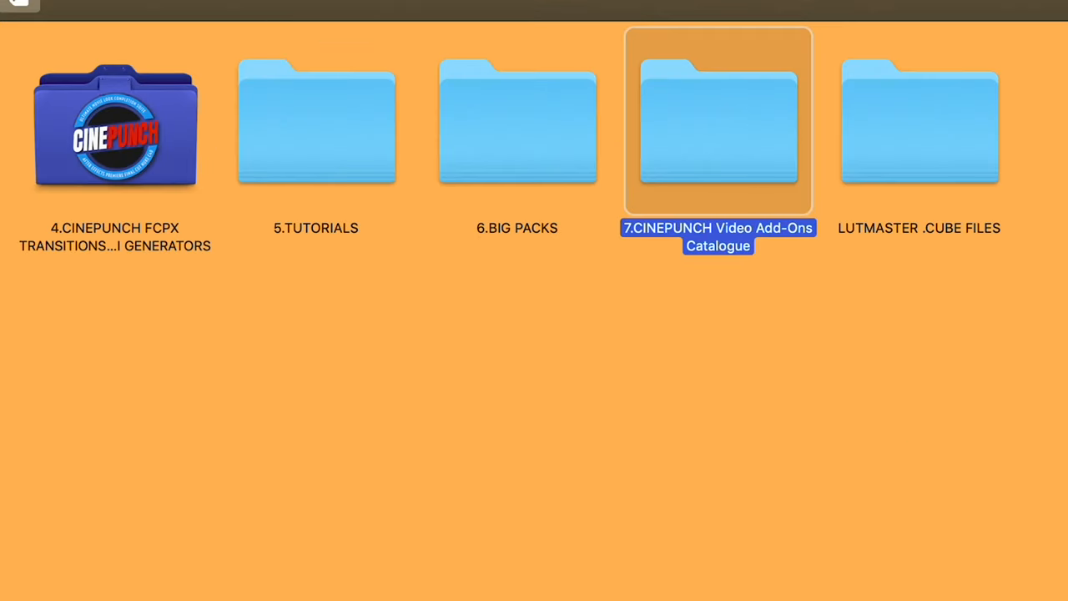
double_click(718, 121)
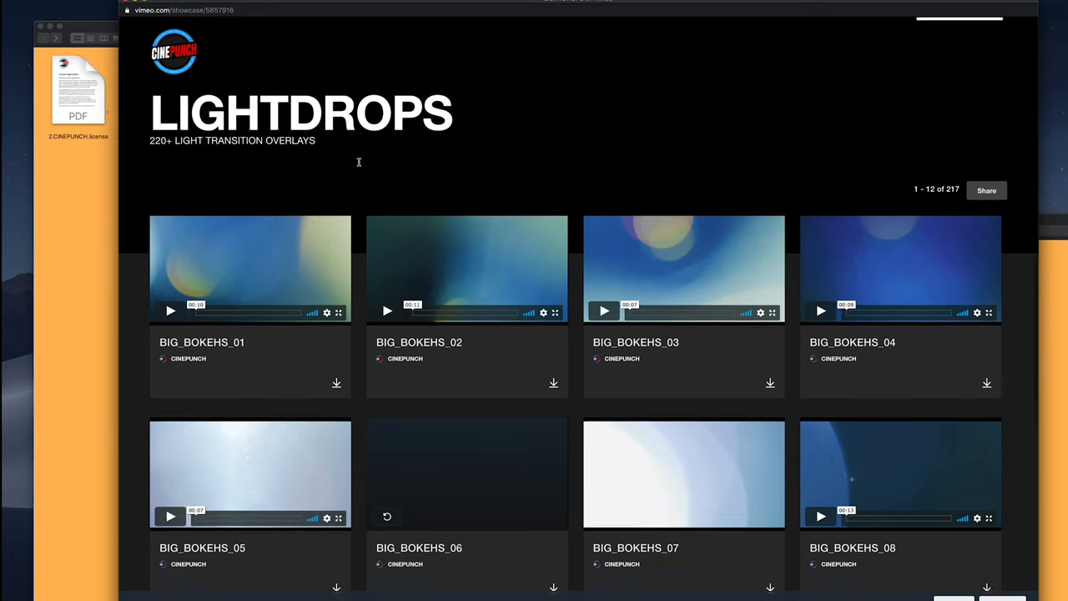
- Play the BIG_BOKEHS_06 preview clip and bring up its download options
scroll(down, 3)
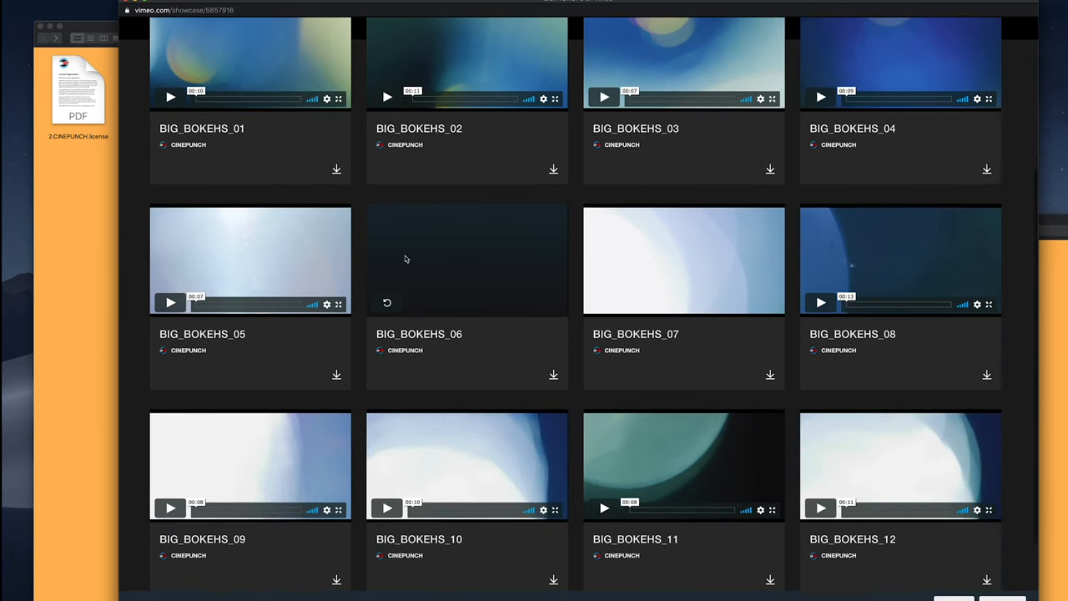
click(387, 303)
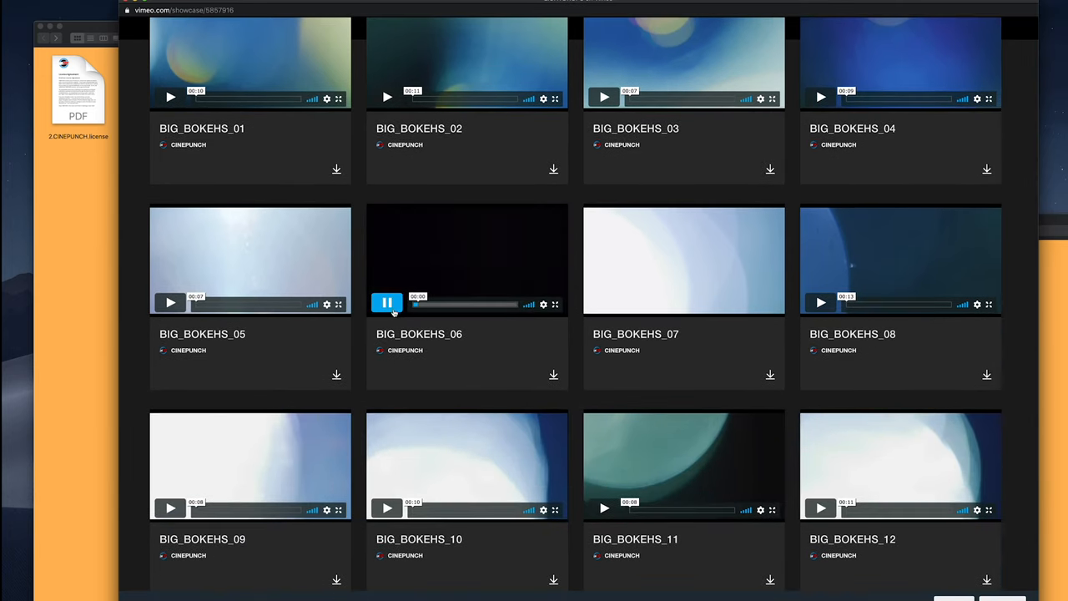
scroll(down, 3)
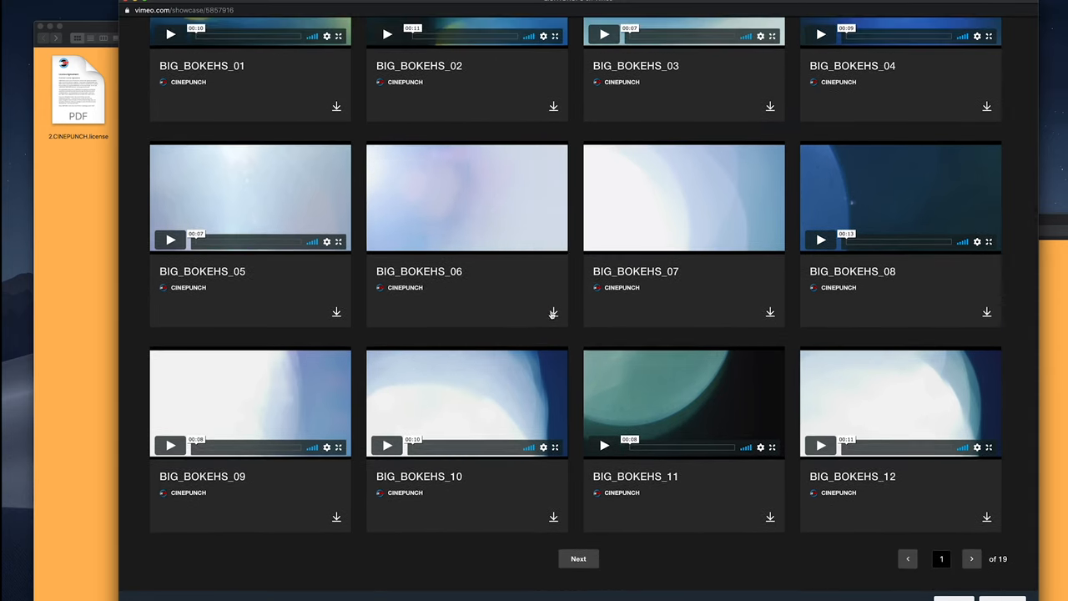
click(554, 312)
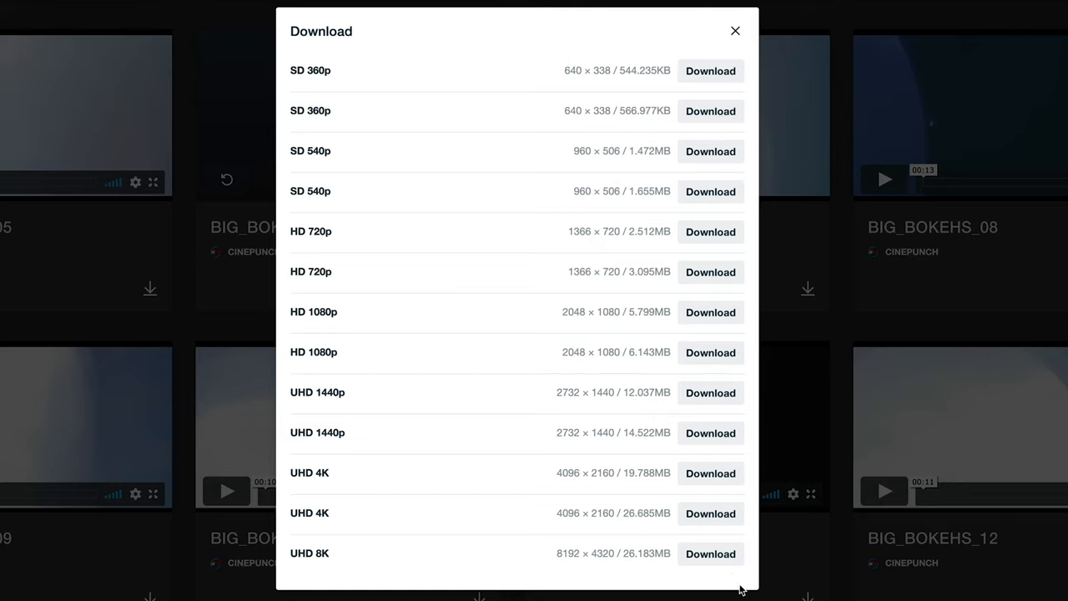
mouse_move(742, 589)
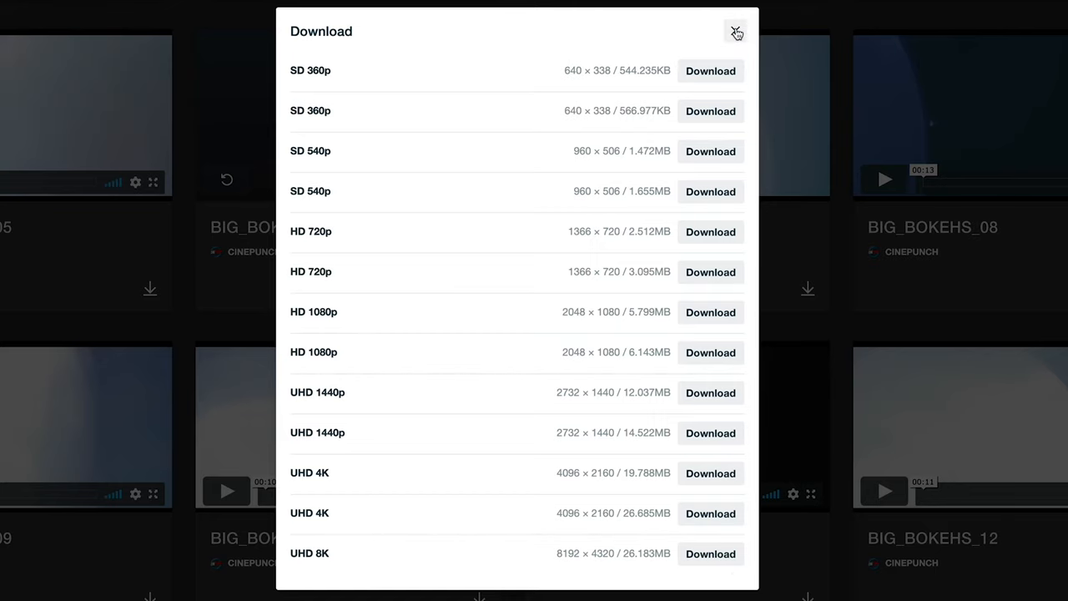
- Close the BIG_BOKEHS_06 download options list
click(735, 32)
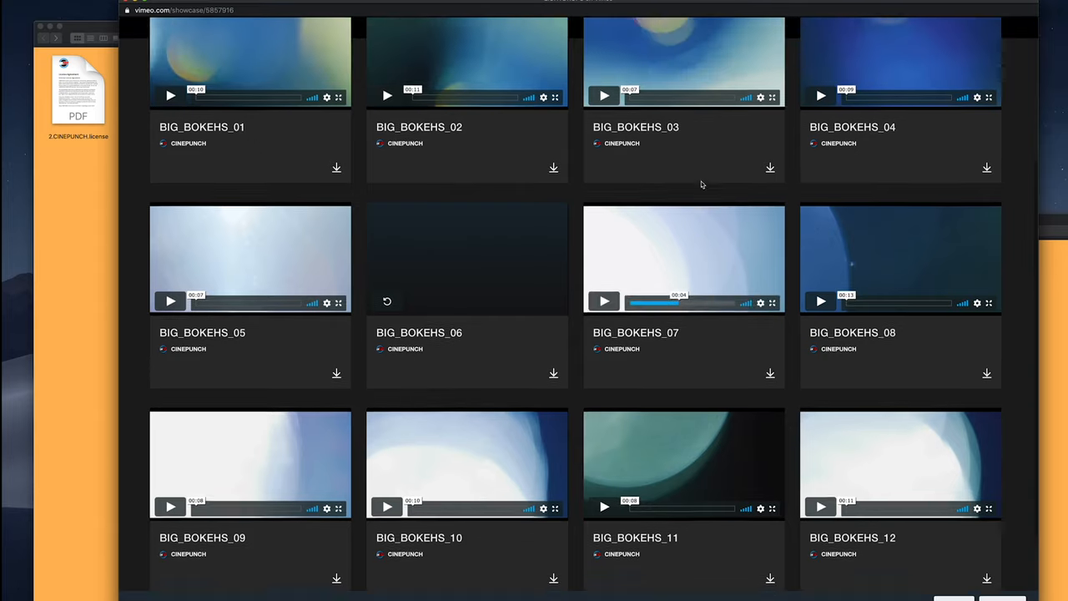
- Back in CINEPUNCH FCPX, select the Video Add-Ons Catalogue and the CINEPUNCH FCPX effects folder
scroll(up, 3)
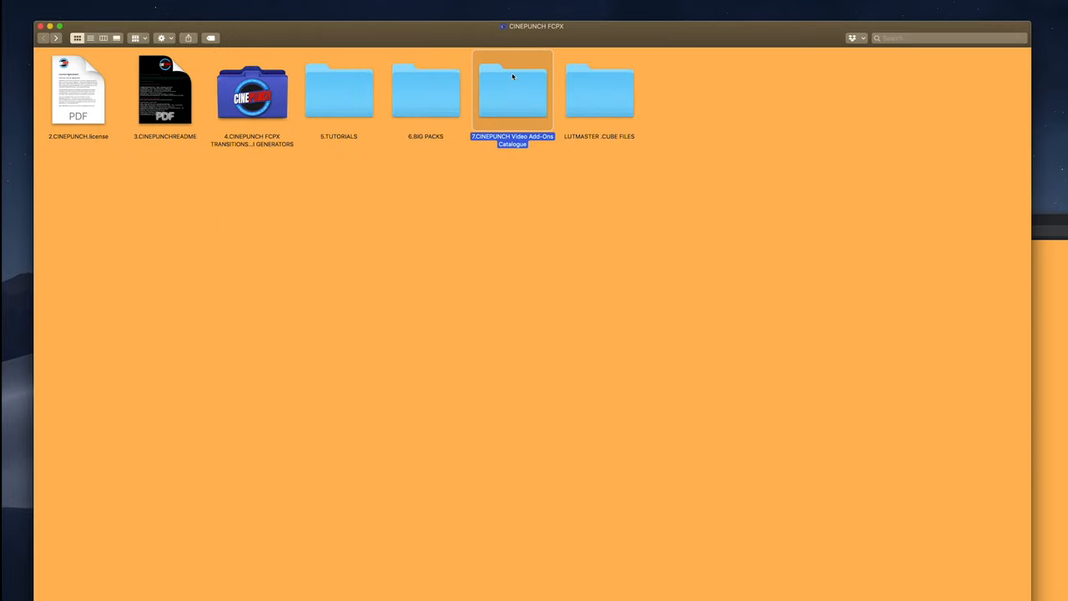
mouse_move(514, 87)
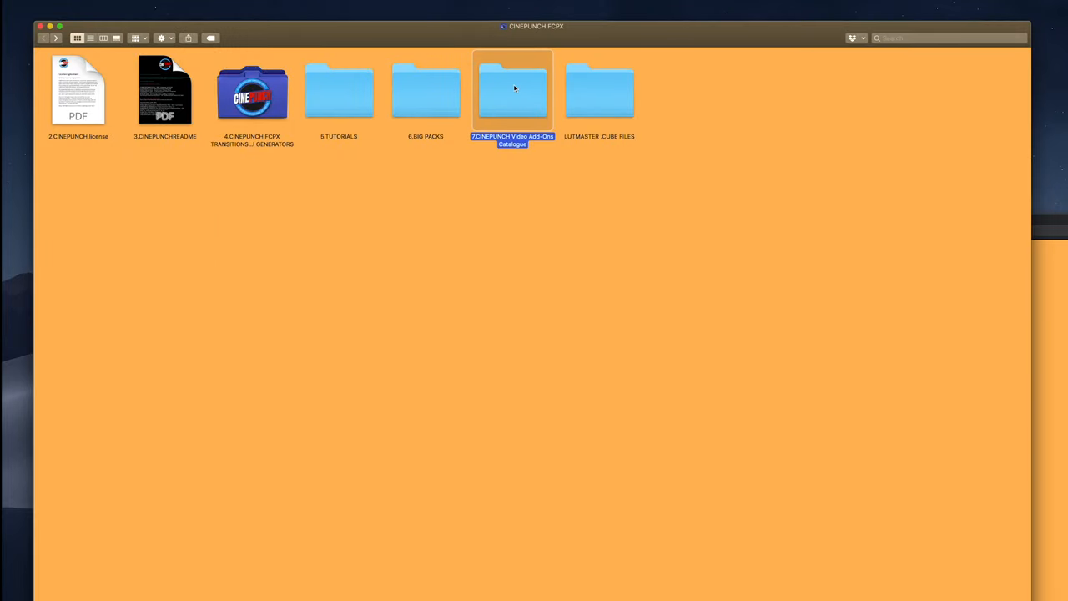
click(600, 90)
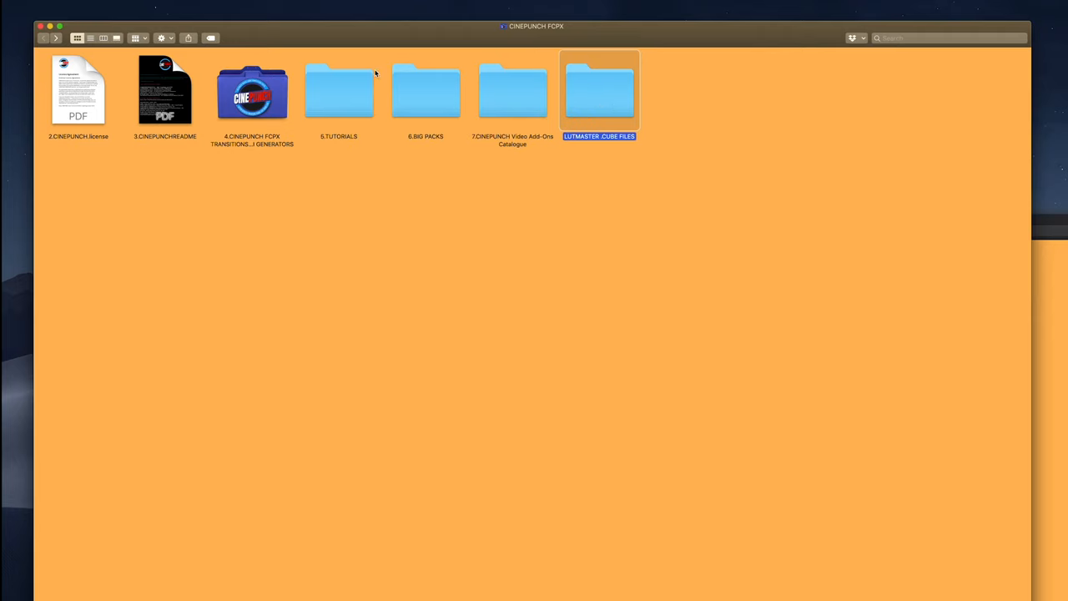
click(252, 92)
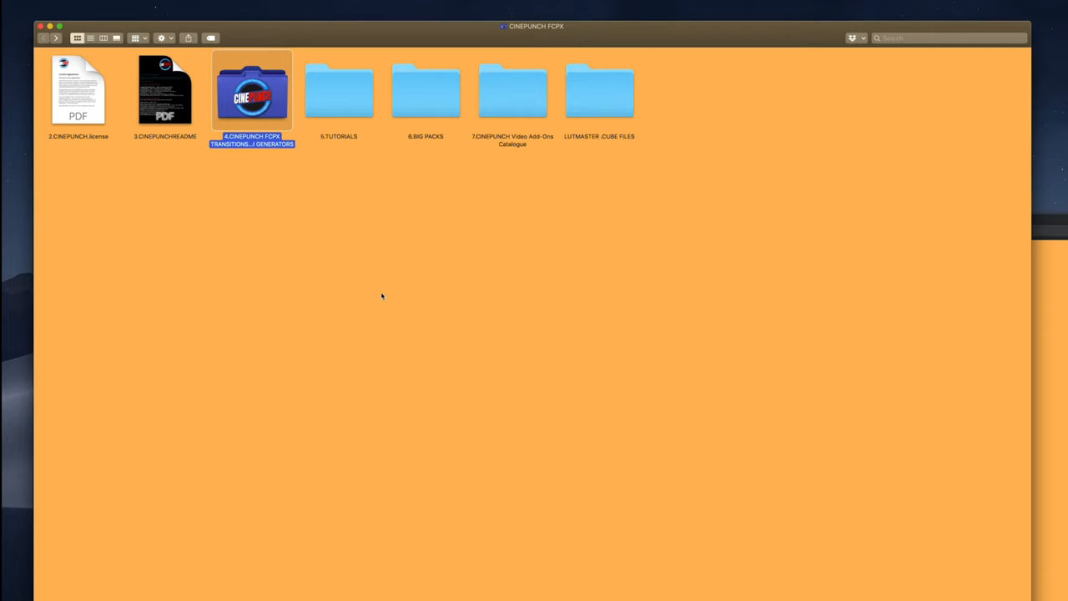